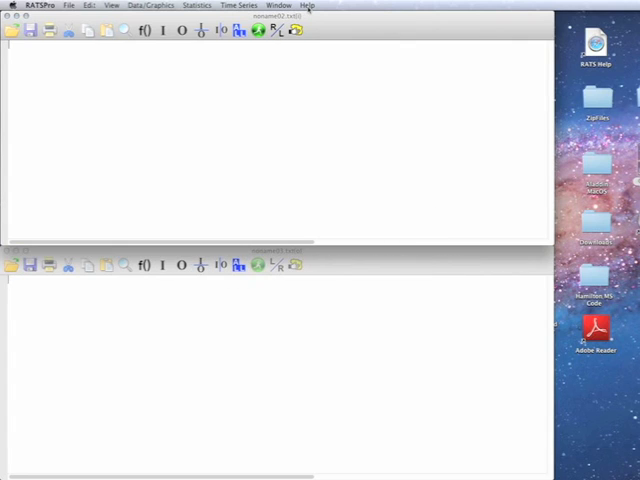
Bring up the Find in Files search from the Help menu
{"action": "left_click", "coordinate": [308, 4]}
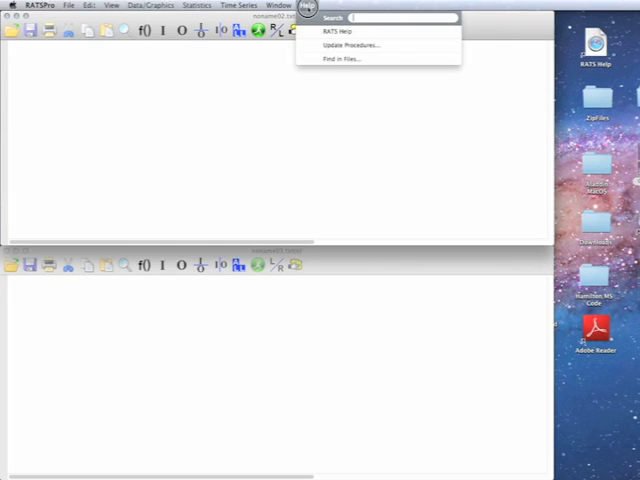
{"action": "mouse_move", "coordinate": [340, 60]}
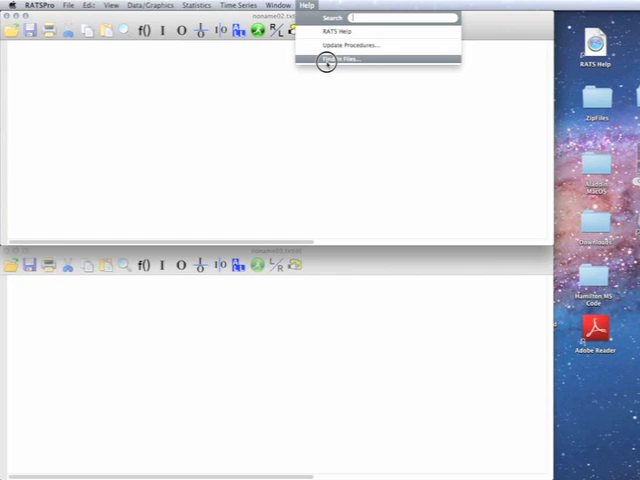
{"action": "left_click", "coordinate": [338, 60]}
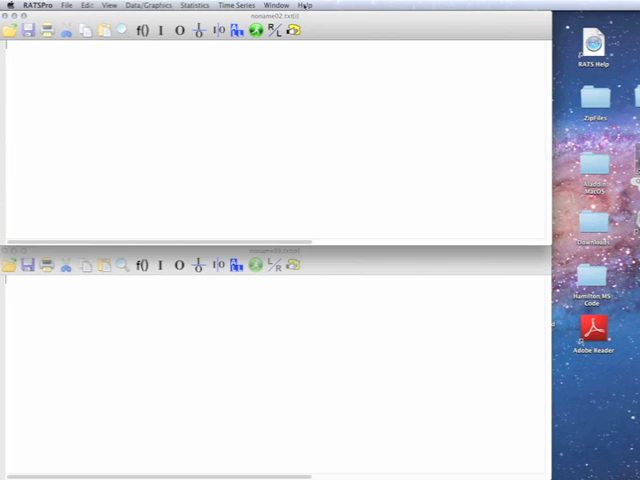
{"action": "left_click", "coordinate": [304, 4]}
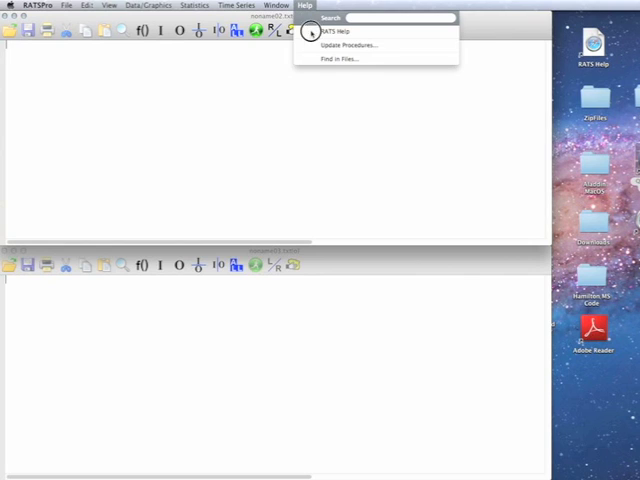
{"action": "left_click", "coordinate": [344, 58]}
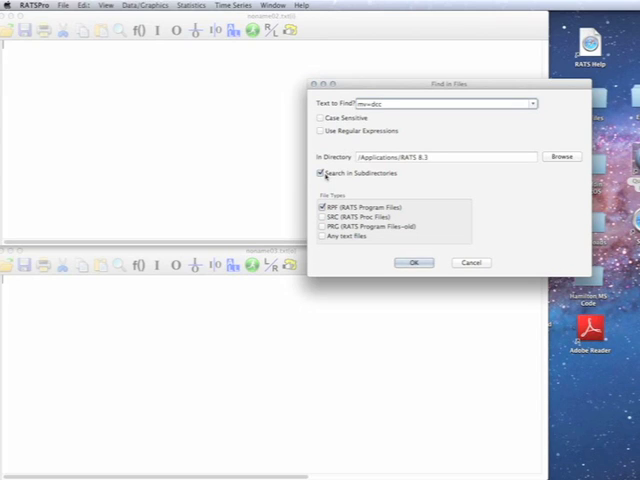
Include subdirectories of the RATS 8.1 folder in the search
{"action": "left_click", "coordinate": [320, 172]}
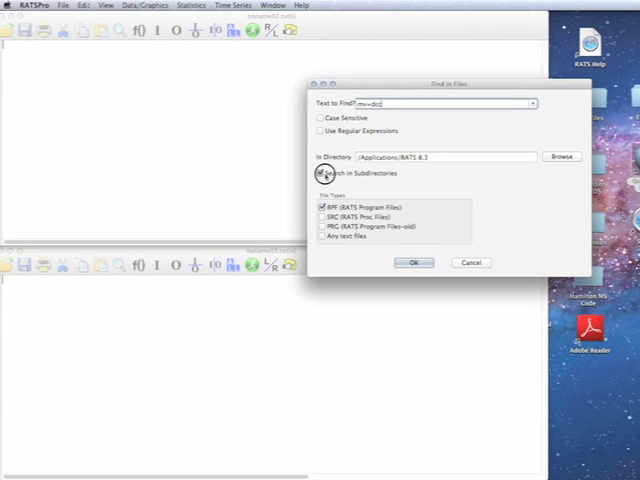
{"action": "left_click", "coordinate": [320, 172]}
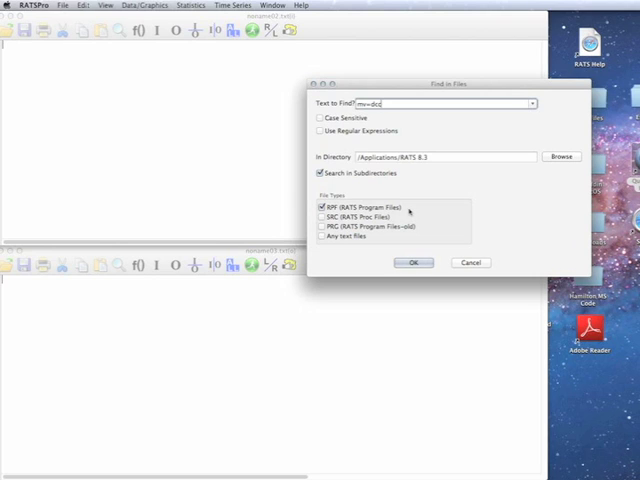
Run the search and load the Lobo and Box-Steffensmeier replication program from the results
{"action": "left_click", "coordinate": [412, 262]}
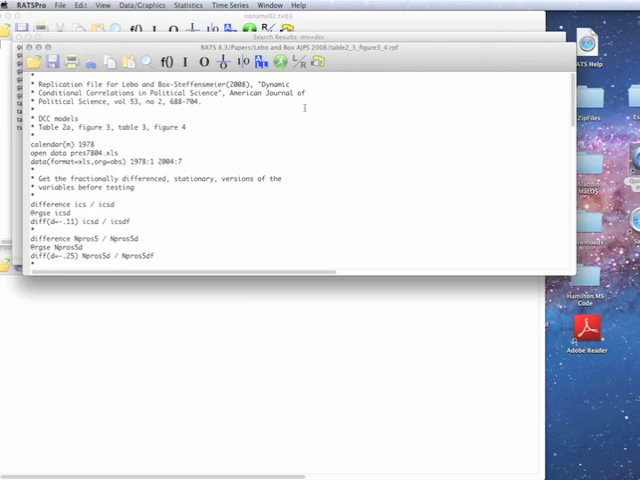
{"action": "scroll", "scroll_direction": "down", "scroll_amount": 3}
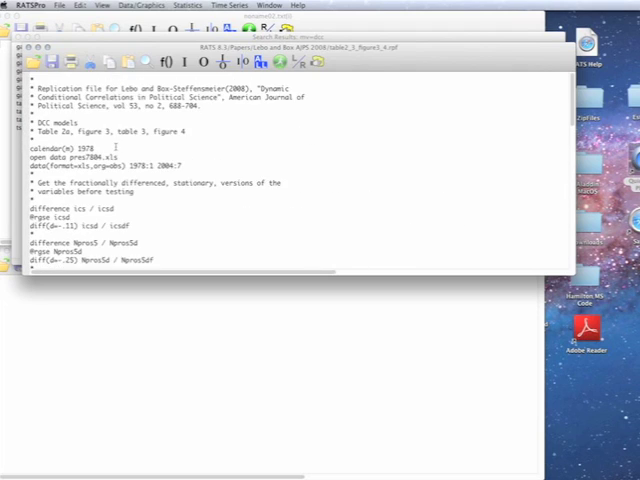
{"action": "scroll", "scroll_direction": "down", "scroll_amount": 3}
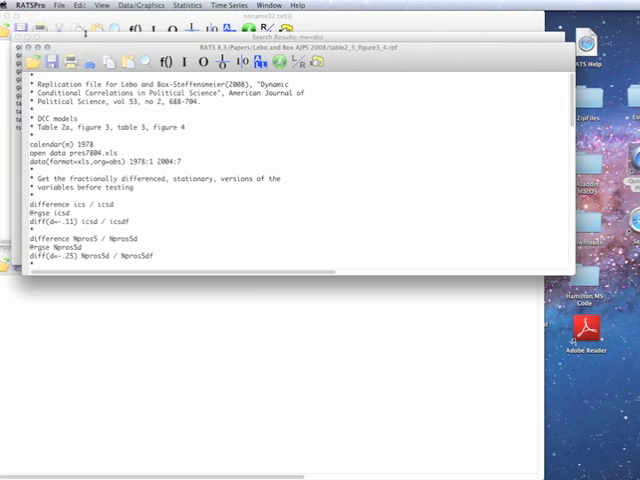
Create a new blank Editor/Text window alongside the existing one
{"action": "left_click", "coordinate": [62, 8]}
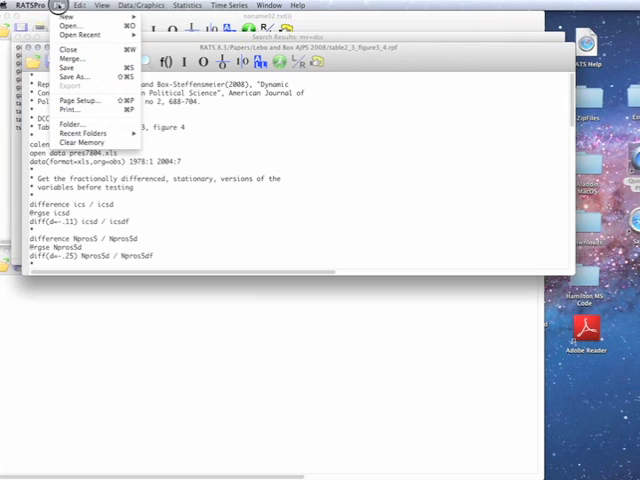
{"action": "left_click", "coordinate": [82, 132]}
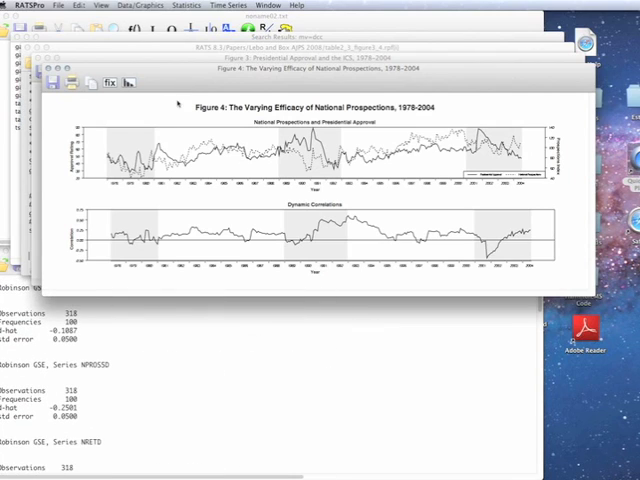
{"action": "left_click", "coordinate": [264, 6]}
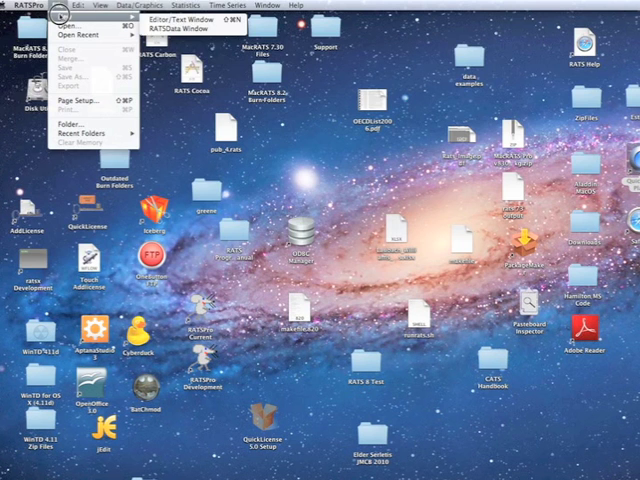
{"action": "left_click", "coordinate": [262, 8]}
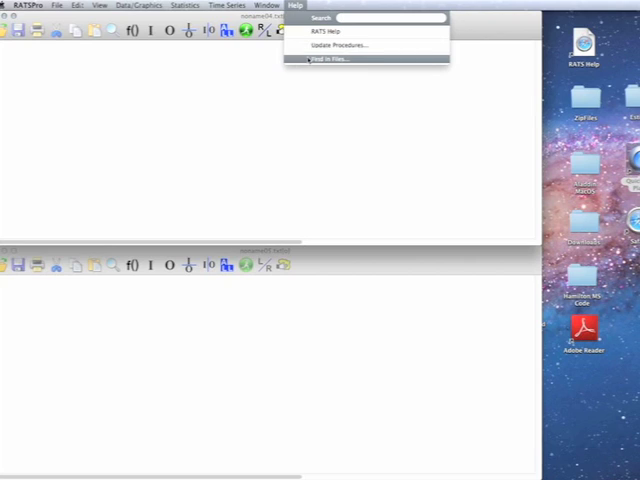
Search program files for 'surfmode=' with regular-expression matching turned on
{"action": "left_click", "coordinate": [330, 56]}
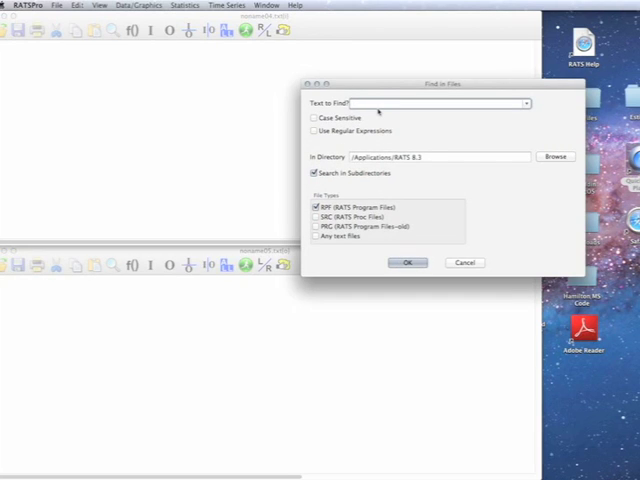
{"action": "type", "text": "surfmodel"}
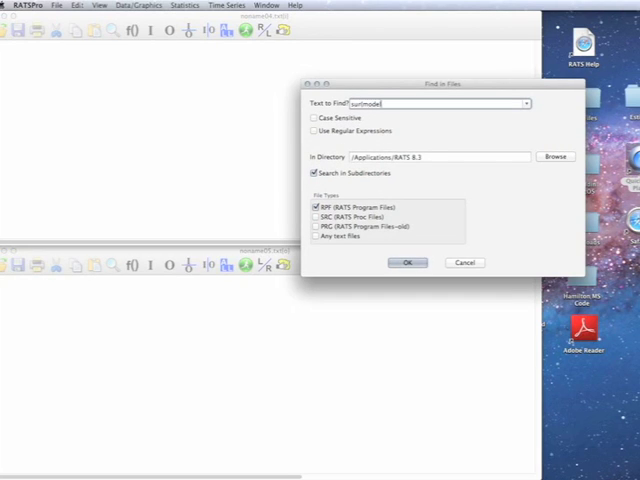
{"action": "type", "text": "="}
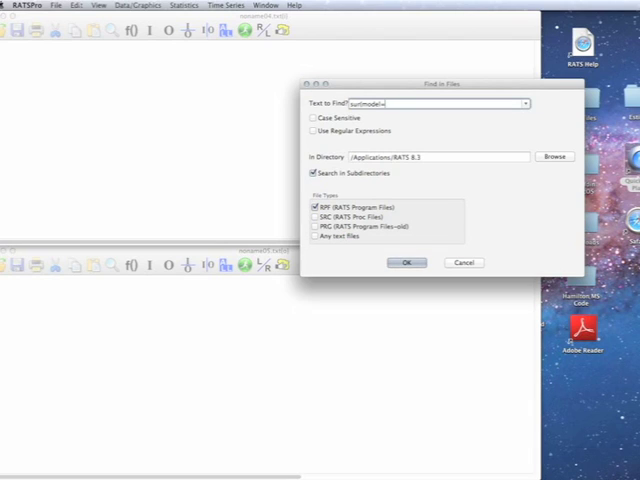
{"action": "left_click", "coordinate": [312, 132]}
{"action": "type", "text": ".*"}
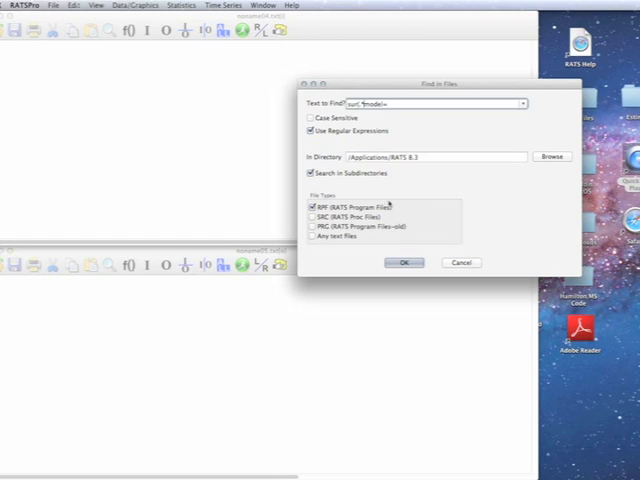
Run the search to list matching program files with their matched lines
{"action": "left_click", "coordinate": [404, 262]}
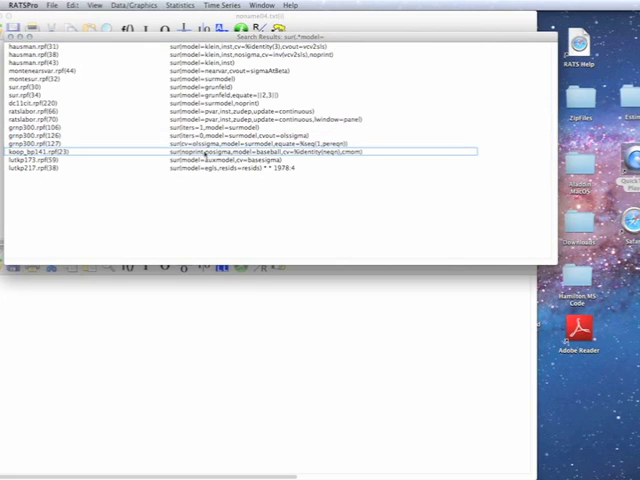
{"action": "mouse_move", "coordinate": [300, 76]}
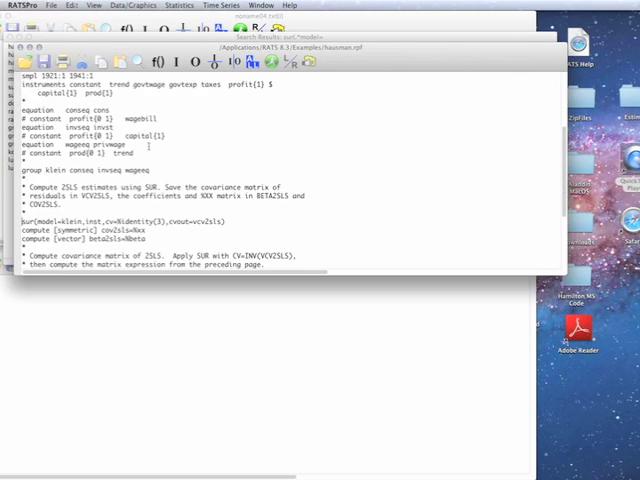
Close the opened example program via File > Close
{"action": "left_click", "coordinate": [46, 6]}
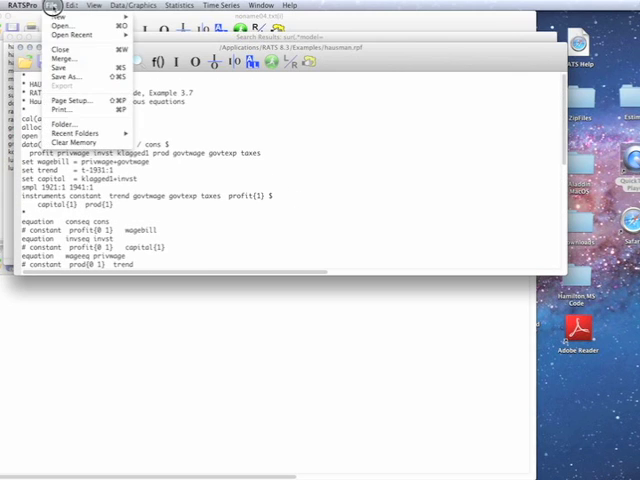
{"action": "mouse_move", "coordinate": [76, 142]}
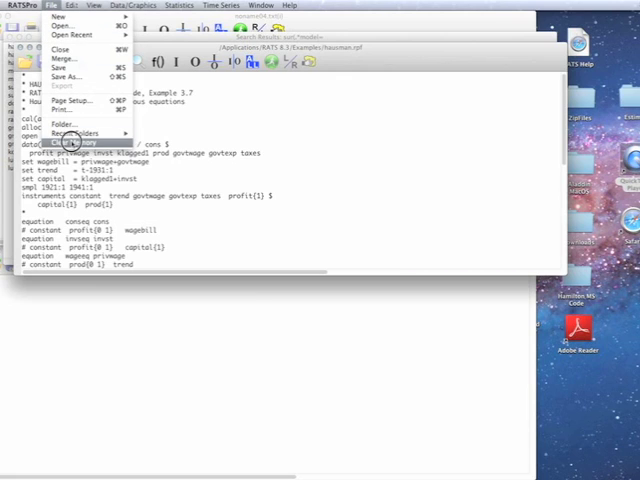
{"action": "left_click", "coordinate": [76, 132]}
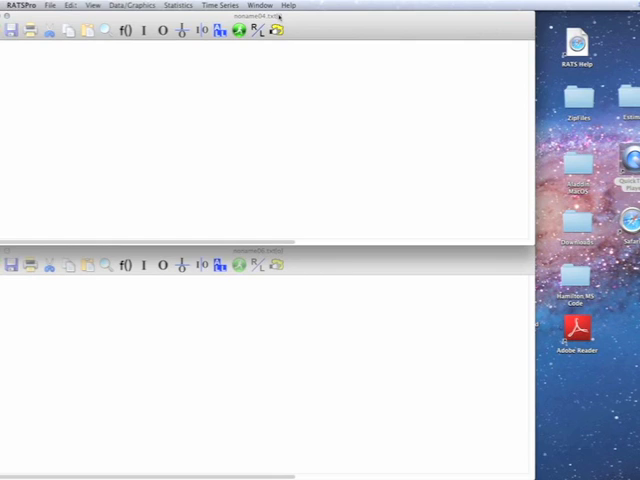
Search program files for 'garch' with regular-expression matching turned on
{"action": "left_click", "coordinate": [288, 4]}
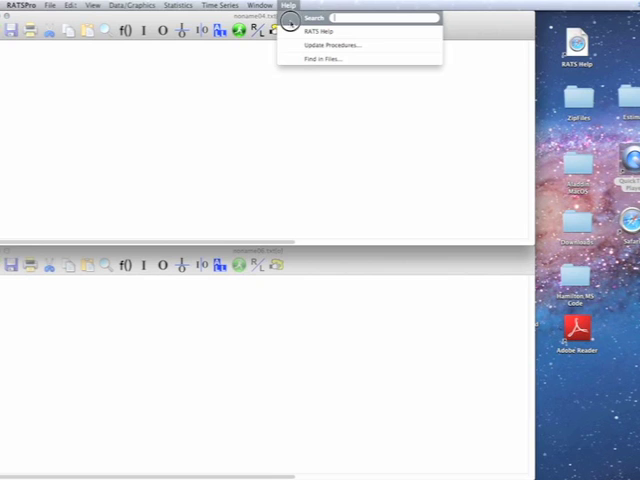
{"action": "left_click", "coordinate": [322, 60]}
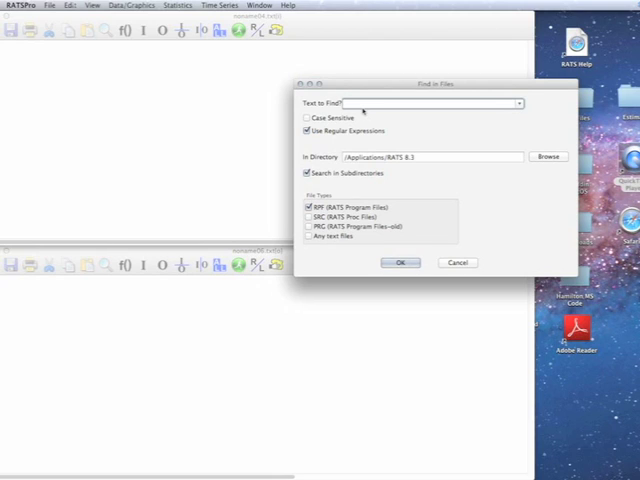
{"action": "type", "text": "garch"}
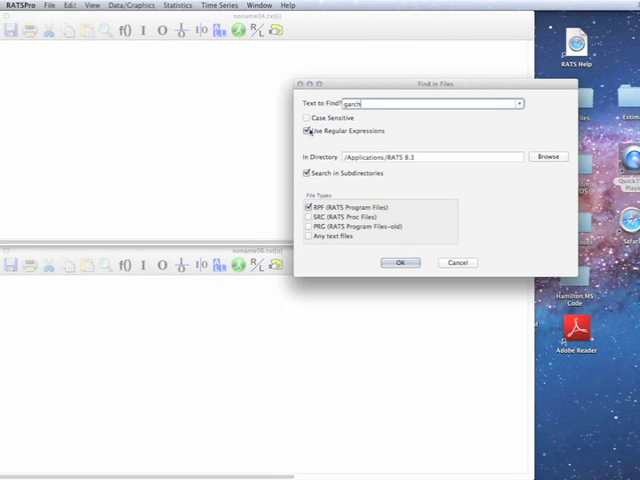
{"action": "left_click", "coordinate": [308, 132]}
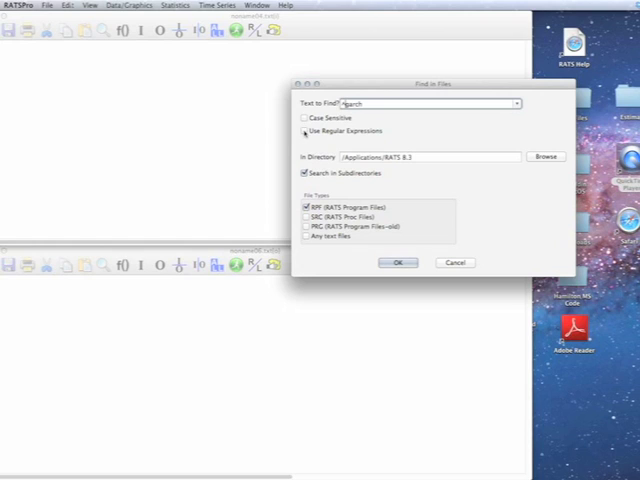
Edit the search text to the pattern '*garch' matching garch at line starts
{"action": "left_click", "coordinate": [304, 132]}
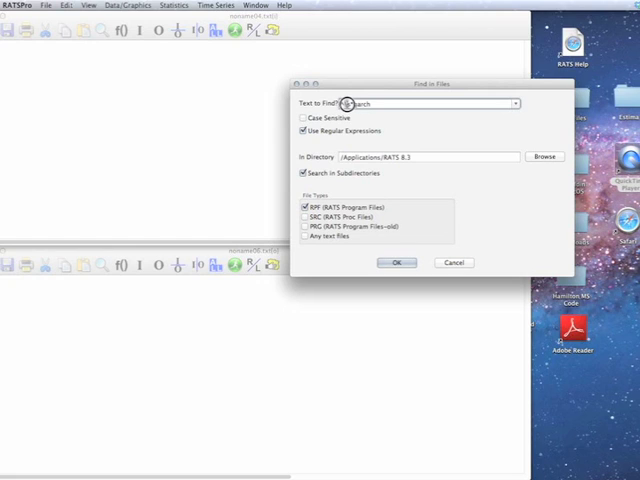
{"action": "type", "text": "*garch"}
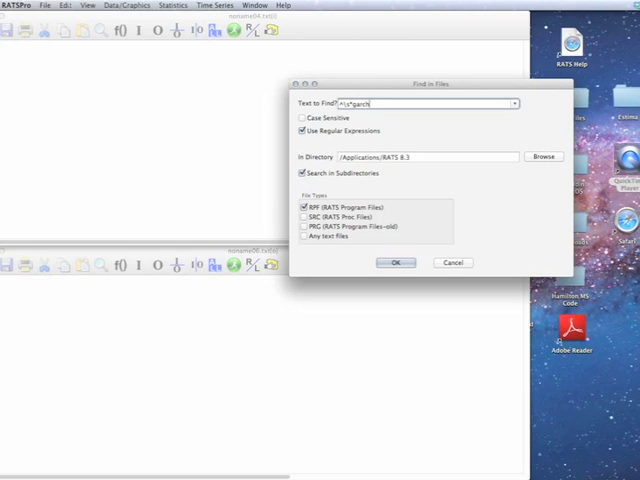
Run the search and browse the results listing program files with garch lines
{"action": "left_click", "coordinate": [396, 262]}
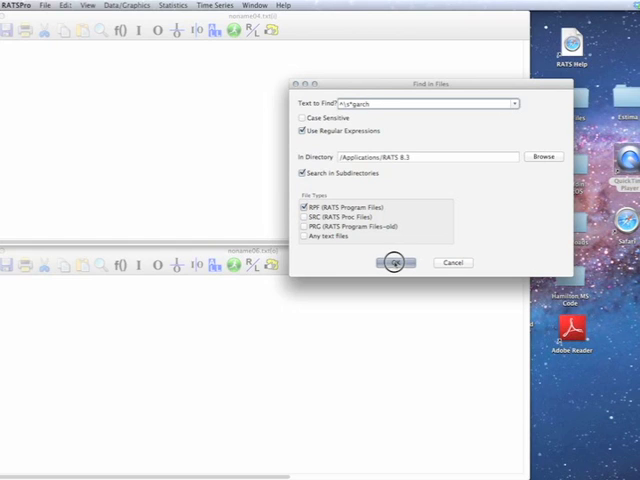
{"action": "left_click", "coordinate": [394, 262]}
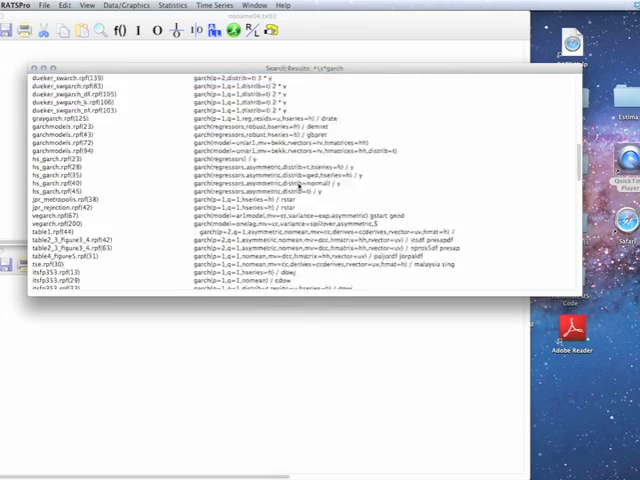
{"action": "scroll", "scroll_direction": "down", "scroll_amount": 3}
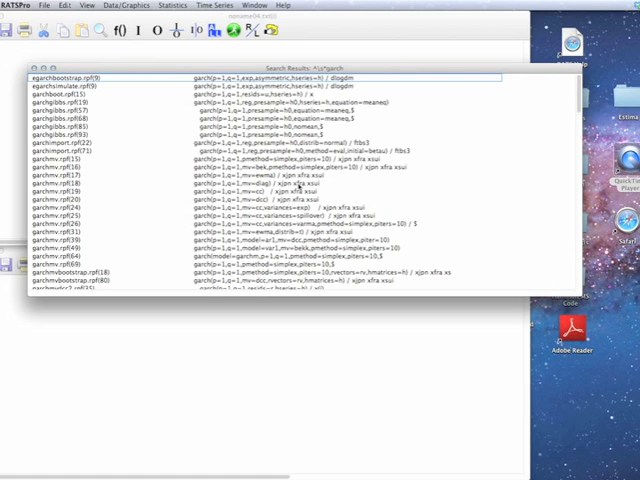
{"action": "scroll", "scroll_direction": "down", "scroll_amount": 3}
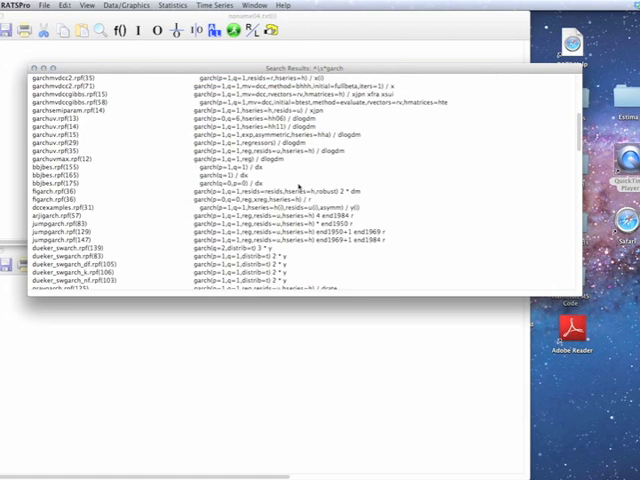
{"action": "scroll", "scroll_direction": "down", "scroll_amount": 3}
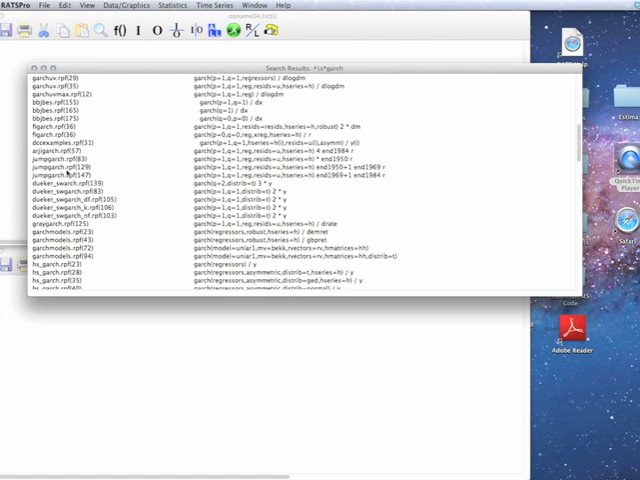
{"action": "scroll", "scroll_direction": "down", "scroll_amount": 3}
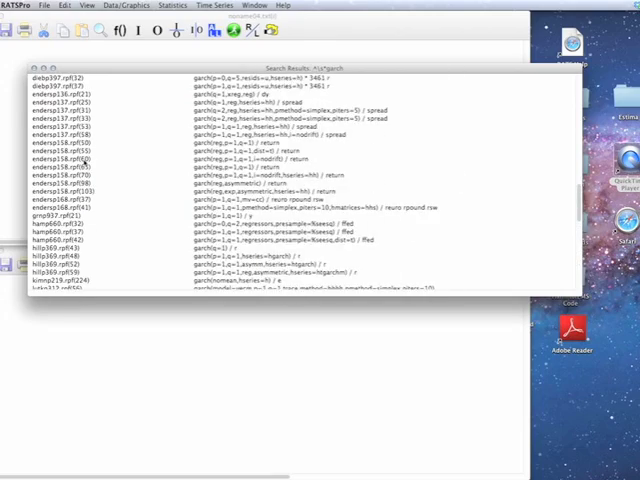
{"action": "scroll", "scroll_direction": "down", "scroll_amount": 3}
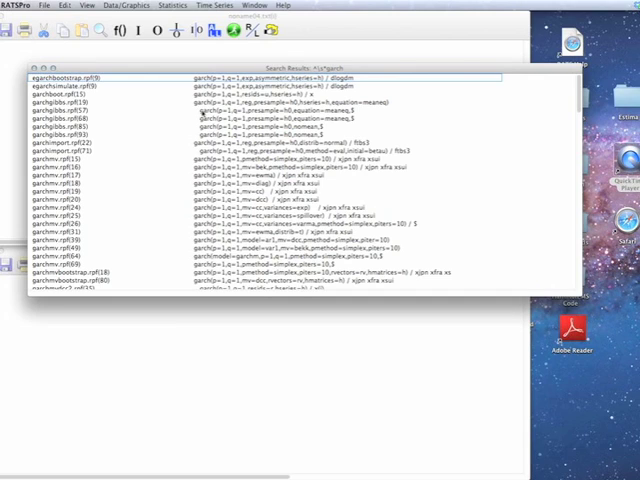
{"action": "scroll", "scroll_direction": "down", "scroll_amount": 3}
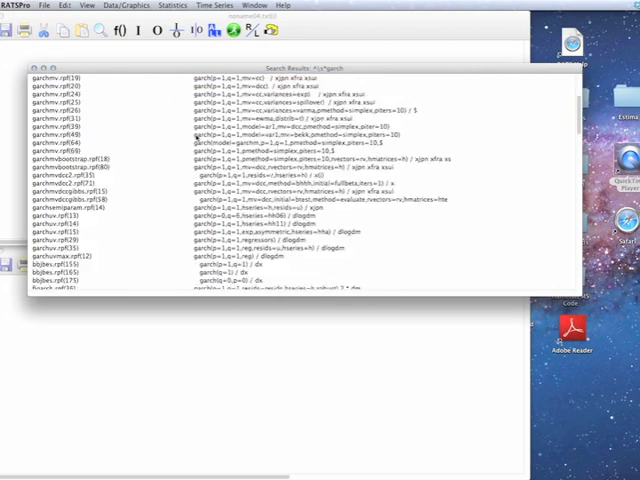